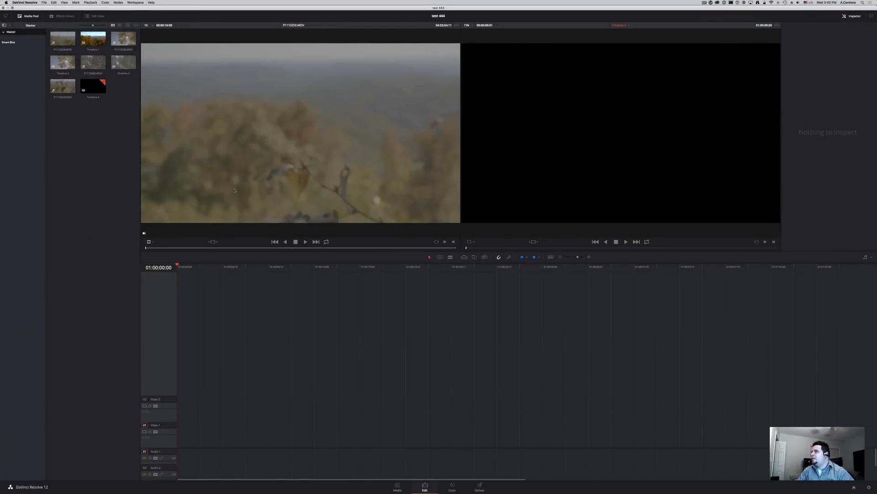
mouse_move(264, 366)
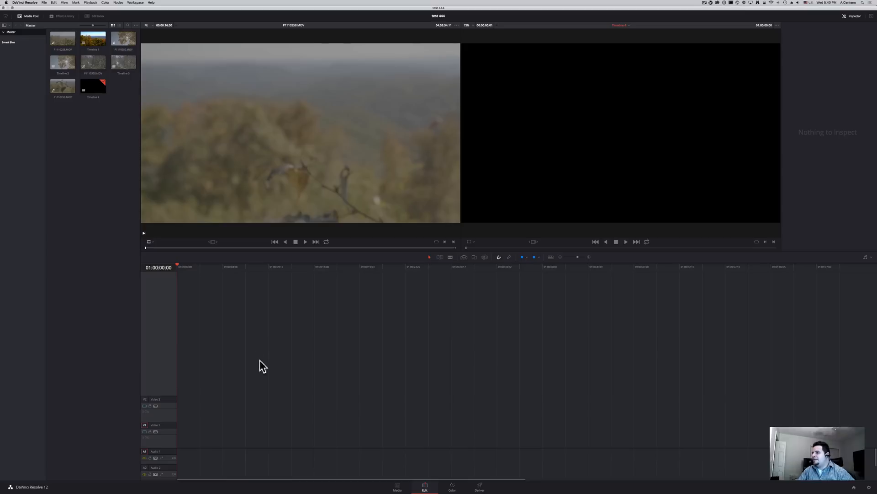
mouse_move(159, 420)
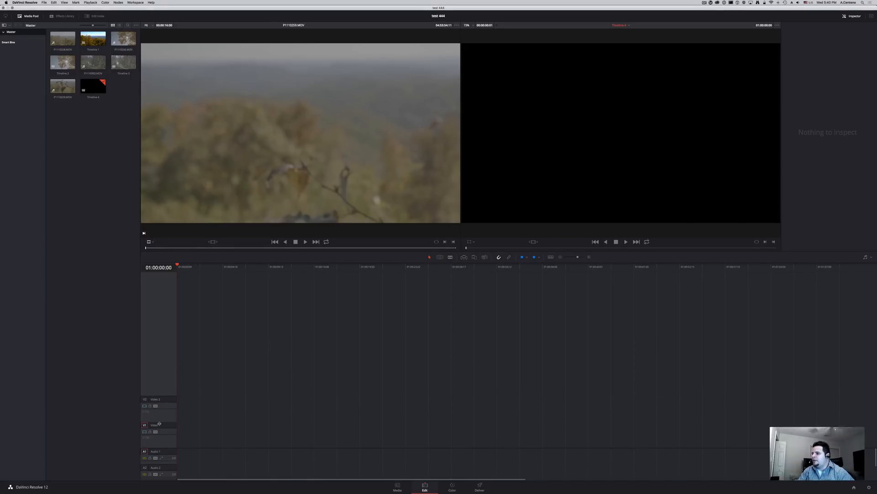
Step: Drag a second copy of the GH4 clip from the media pool onto Video 2
right_click(151, 386)
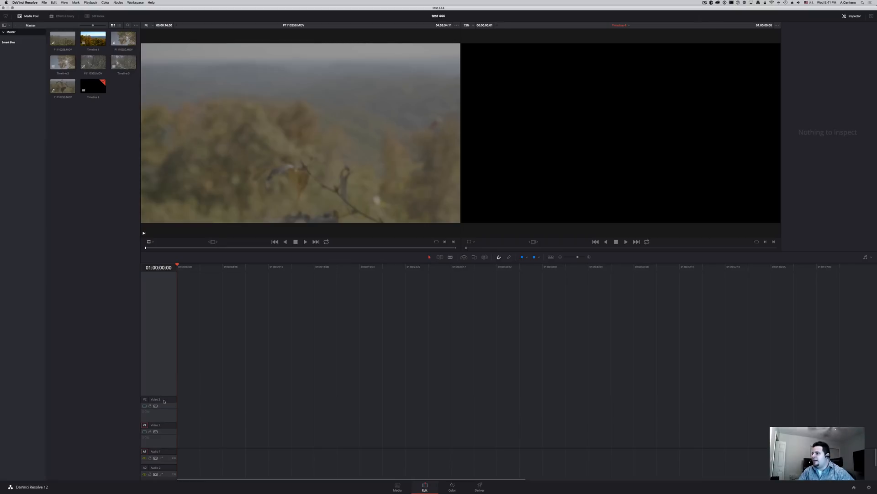
left_click(62, 86)
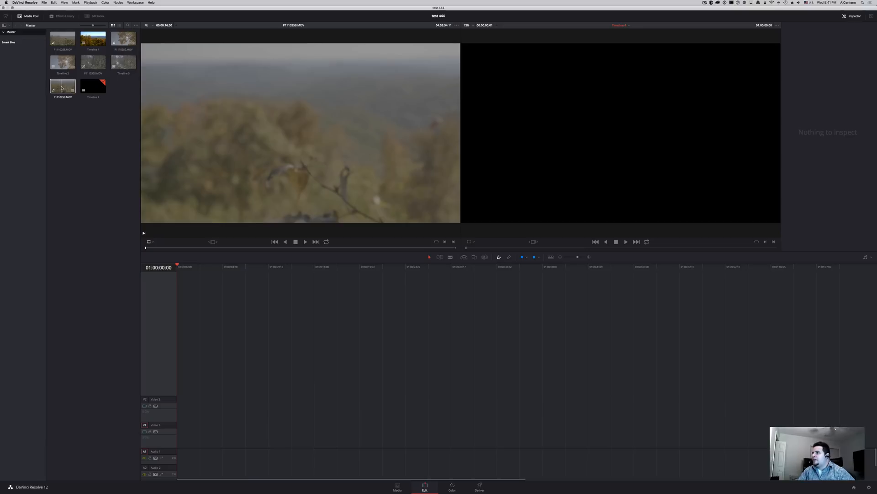
left_click_drag(63, 86, 197, 420)
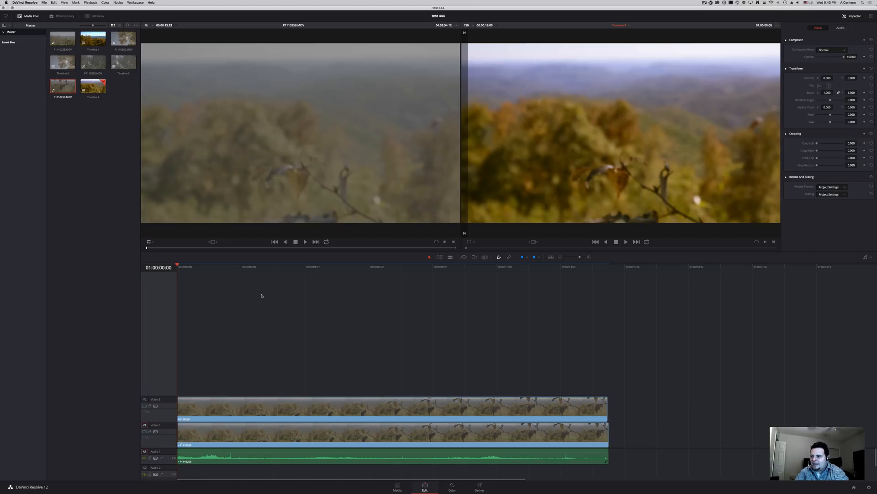
Step: Set the upper Video 2 clip's Composite Mode to Add
left_click(302, 406)
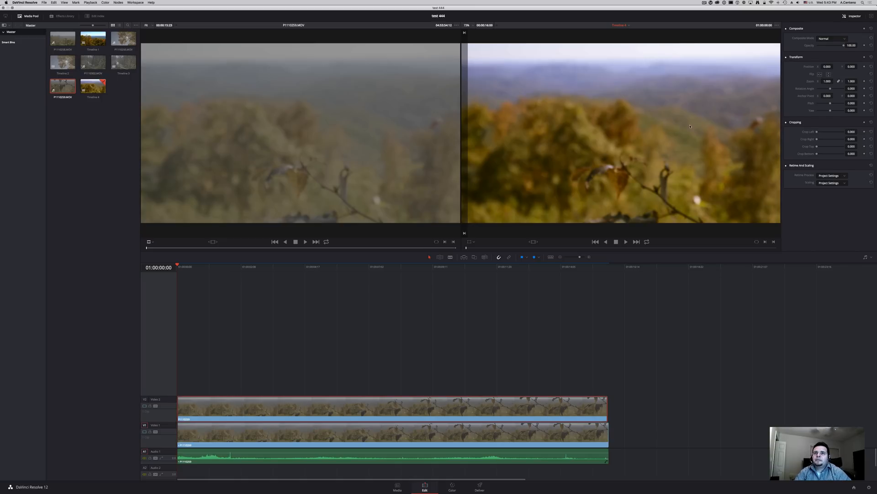
left_click(831, 38)
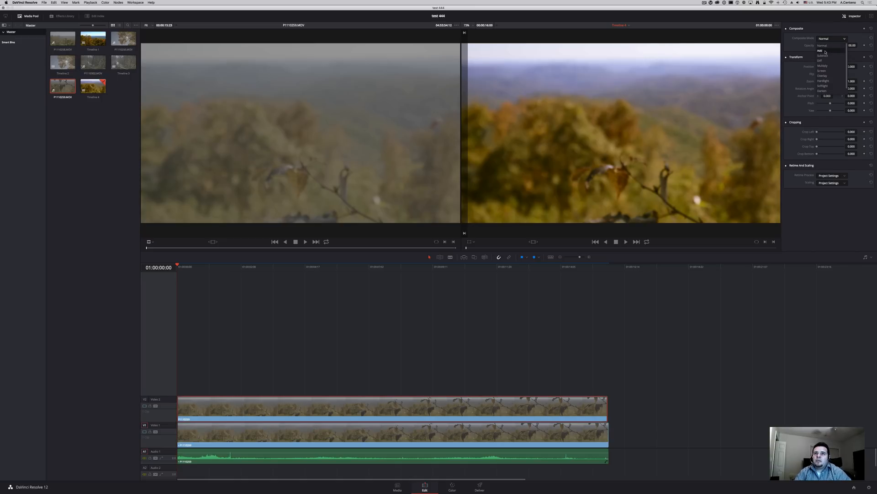
left_click(820, 51)
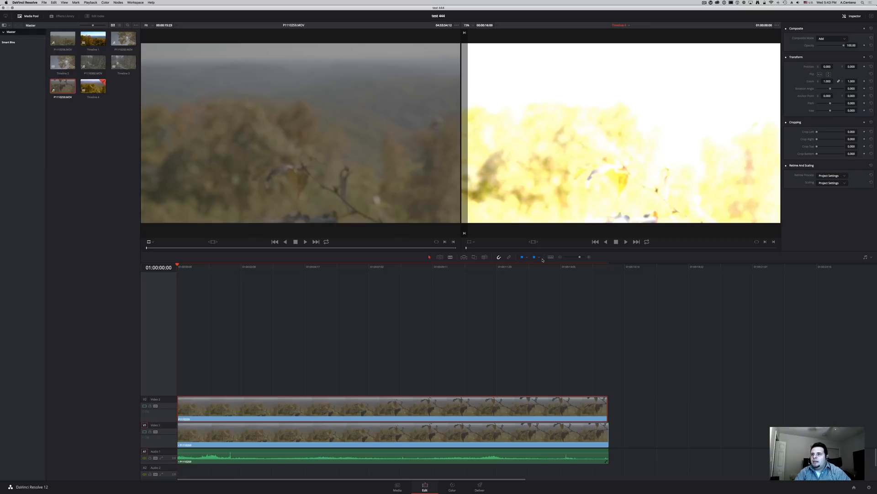
mouse_move(570, 323)
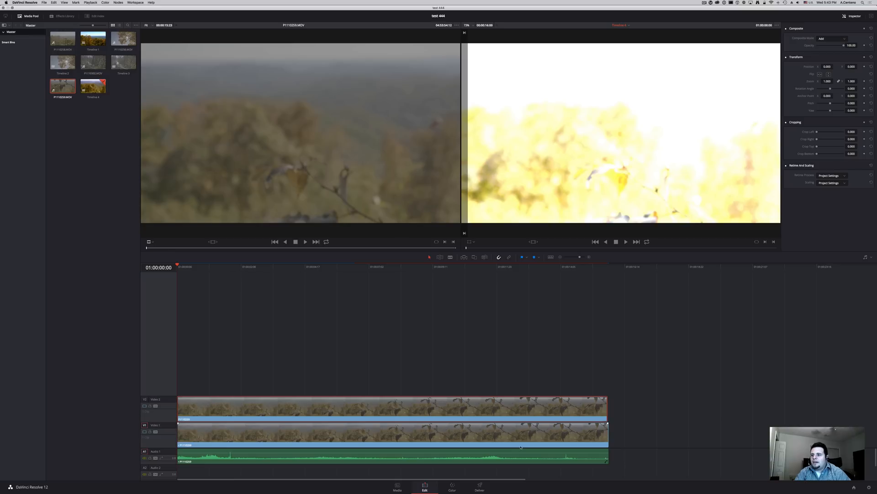
Step: On the Color page, add a second node named 'chroma' and pull its luma to zero
left_click(452, 486)
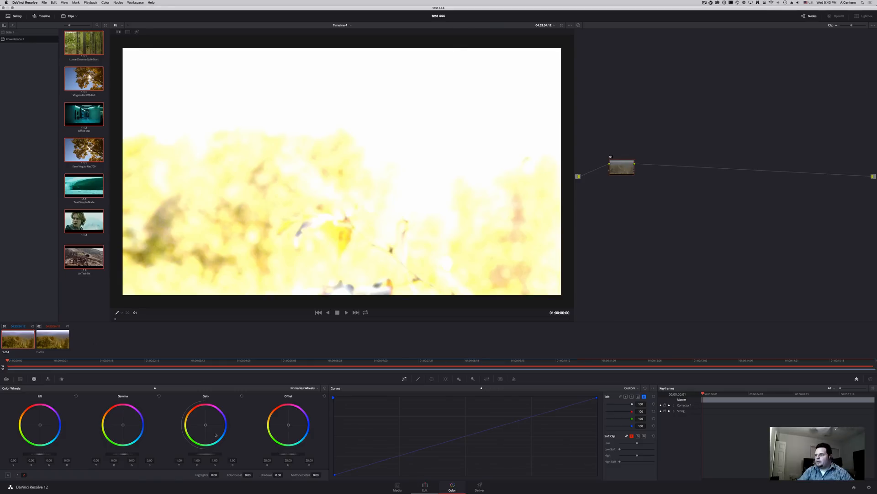
left_click(424, 486)
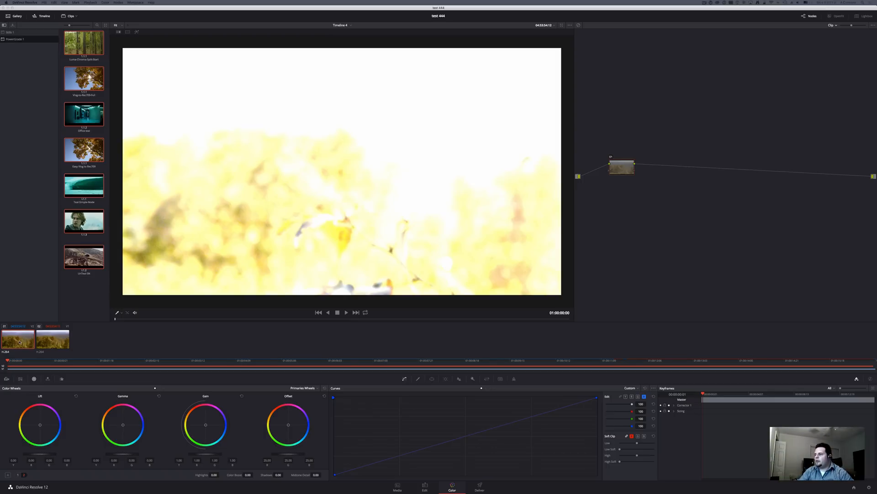
left_click(621, 168)
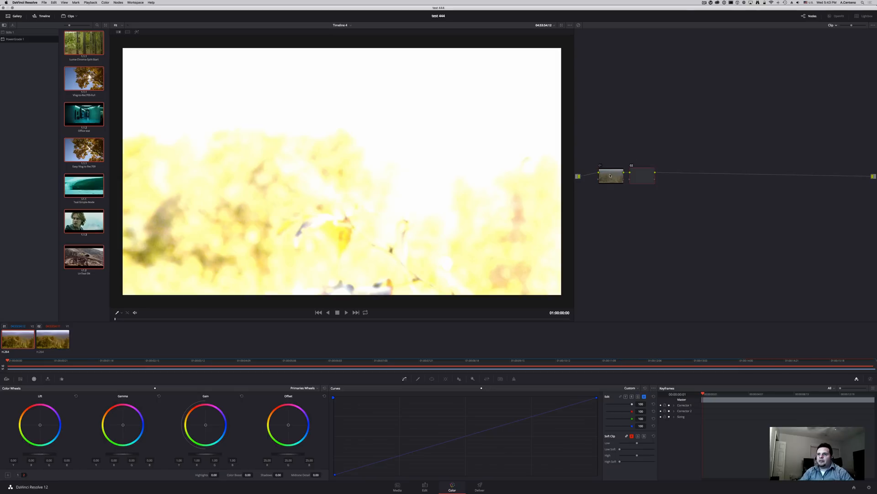
right_click(643, 177)
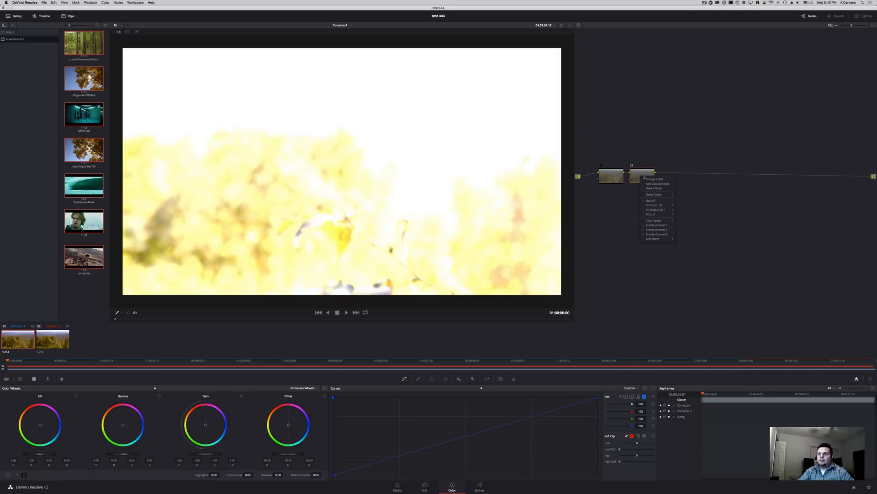
left_click(654, 178)
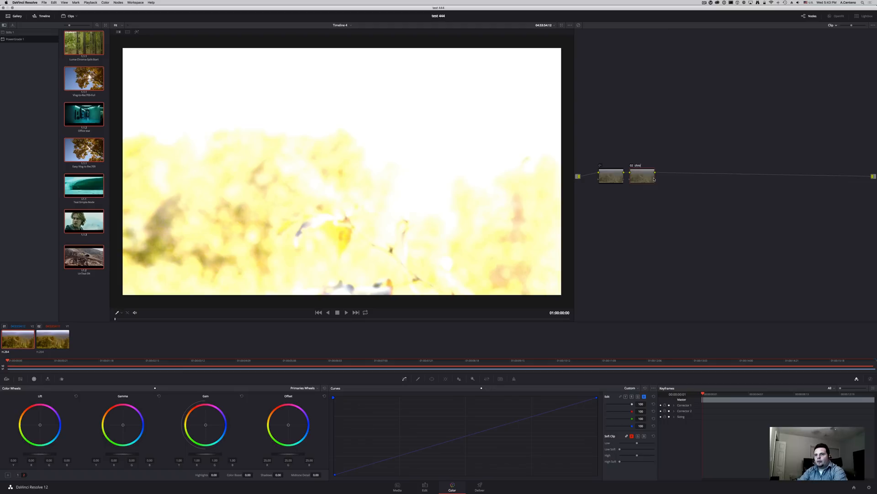
right_click(641, 176)
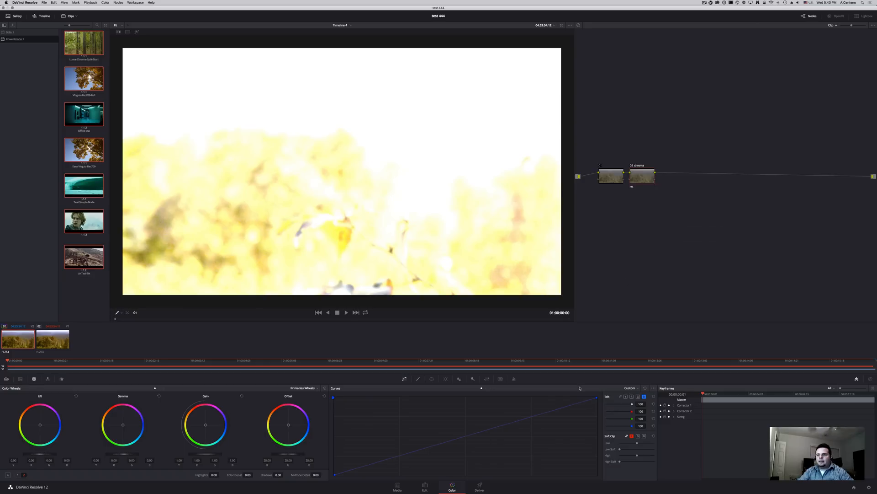
left_click_drag(596, 397, 595, 422)
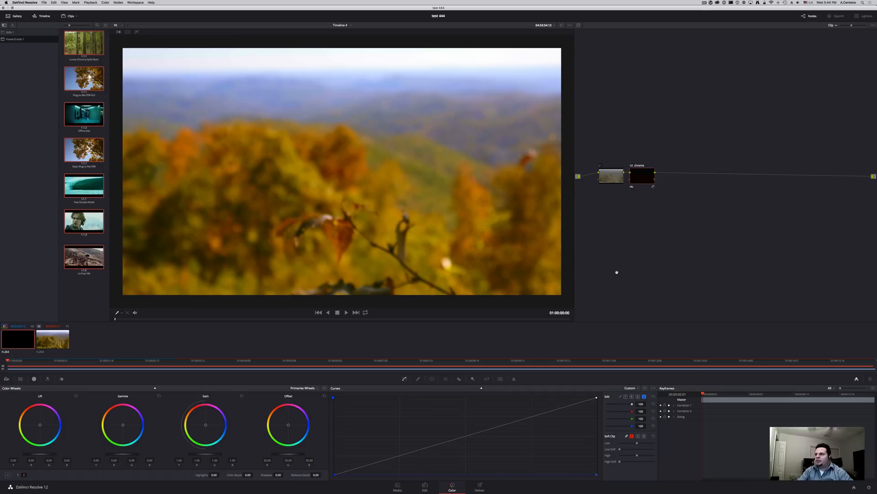
mouse_move(615, 269)
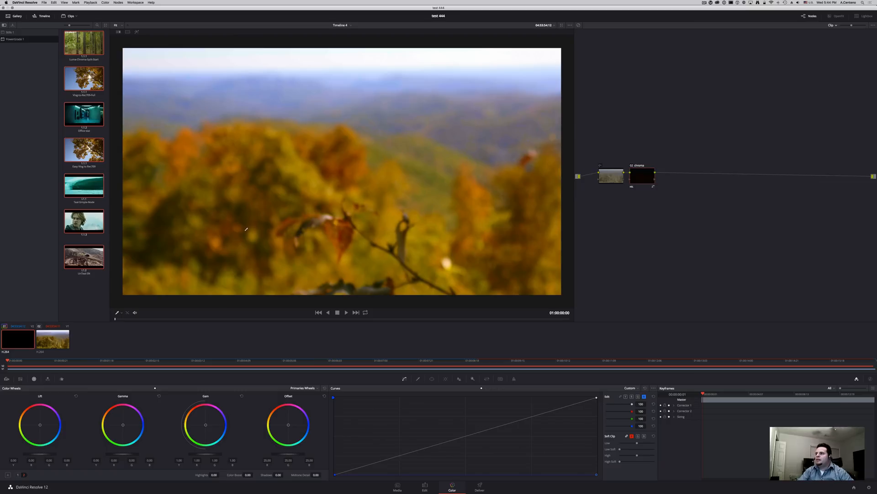
mouse_move(246, 230)
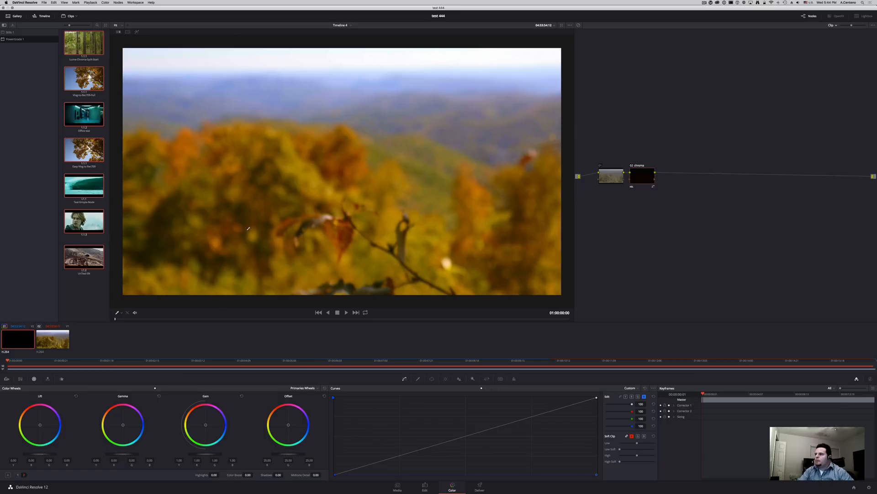
mouse_move(638, 169)
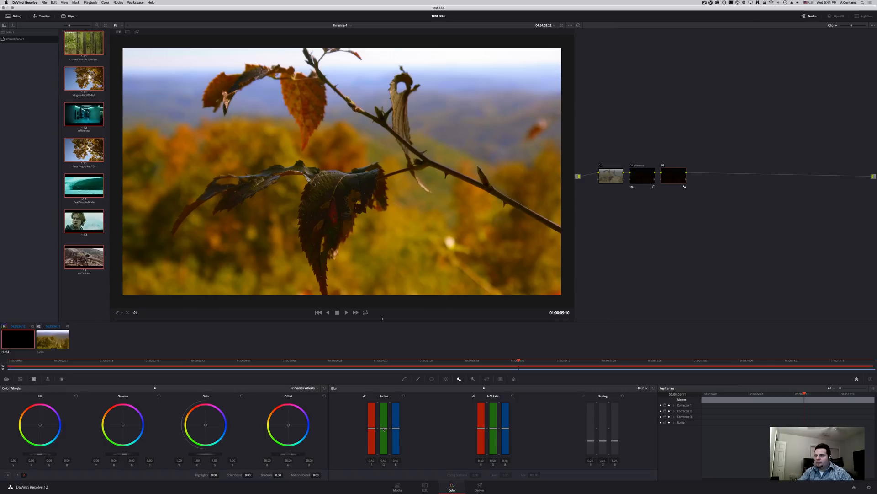
Step: Adjust the Blur Radius slider to blur the top layer
left_click_drag(384, 428, 384, 426)
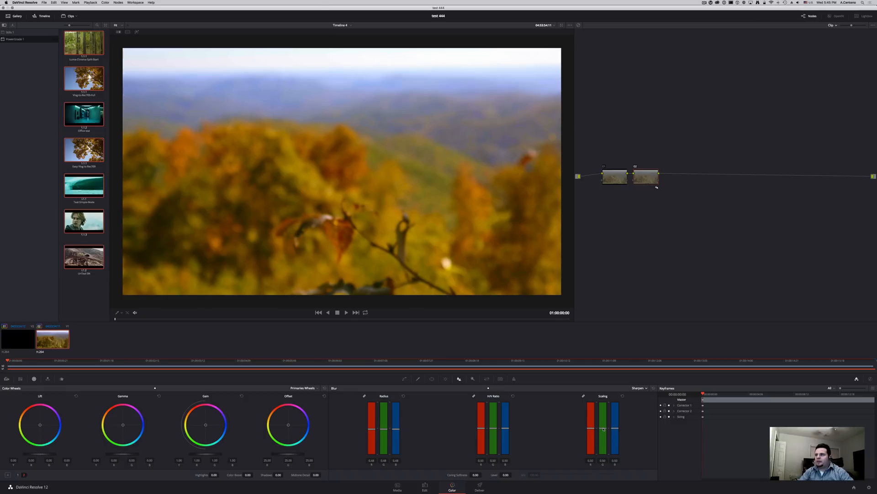
Step: Select the bottom H.264 clip for grading
left_click(337, 313)
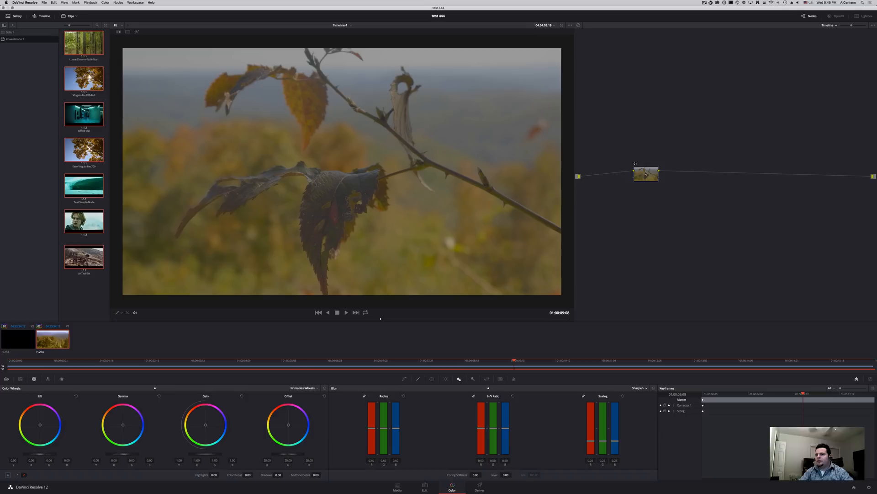
mouse_move(70, 445)
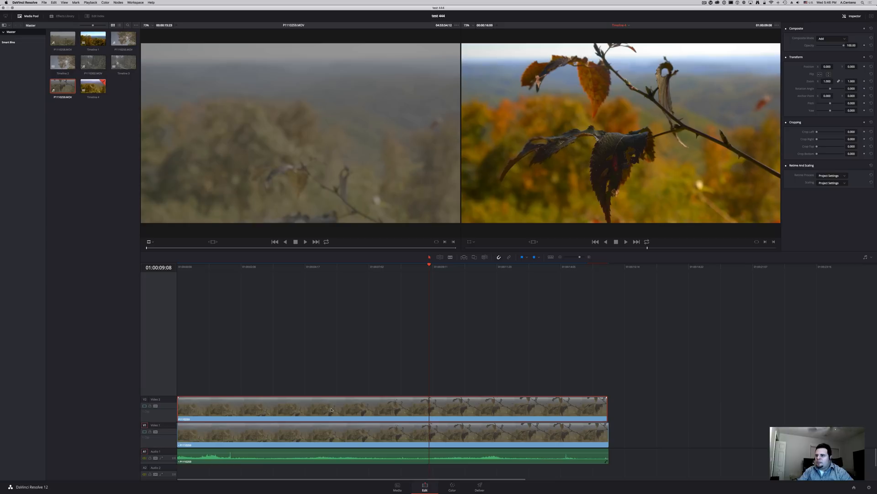
mouse_move(366, 368)
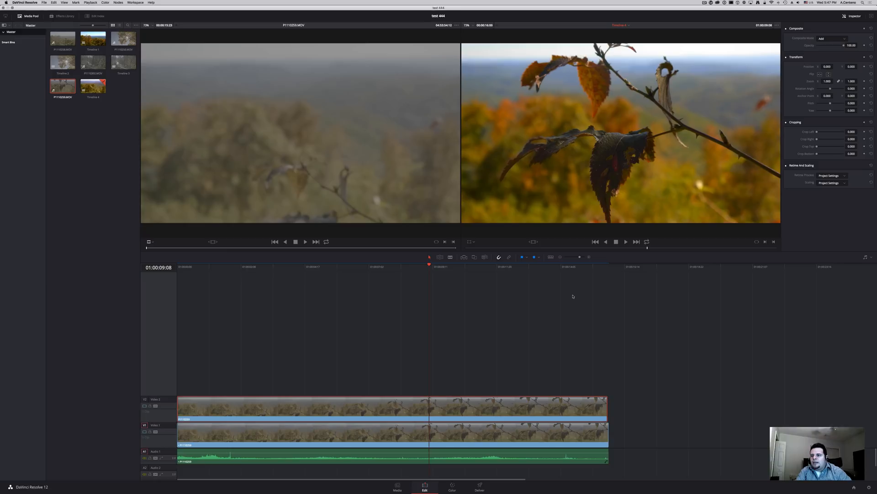
mouse_move(457, 402)
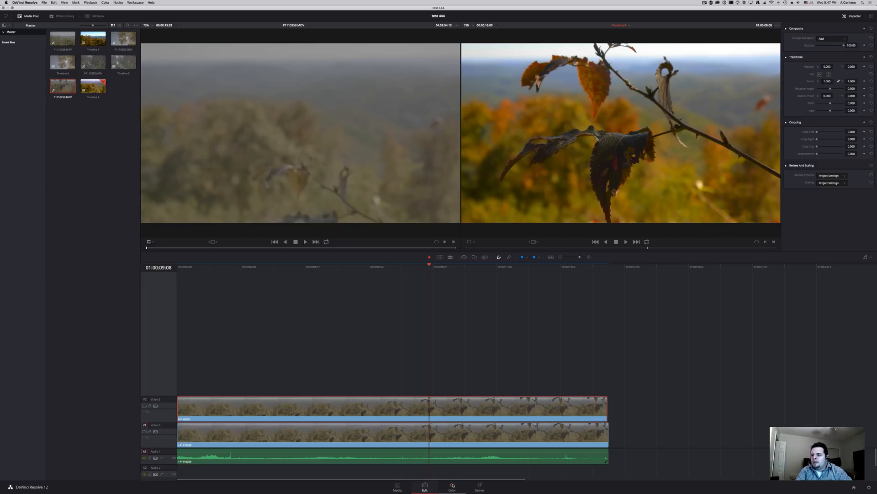
Step: Return to the Color page to review the top clip's three-node composite
left_click(452, 486)
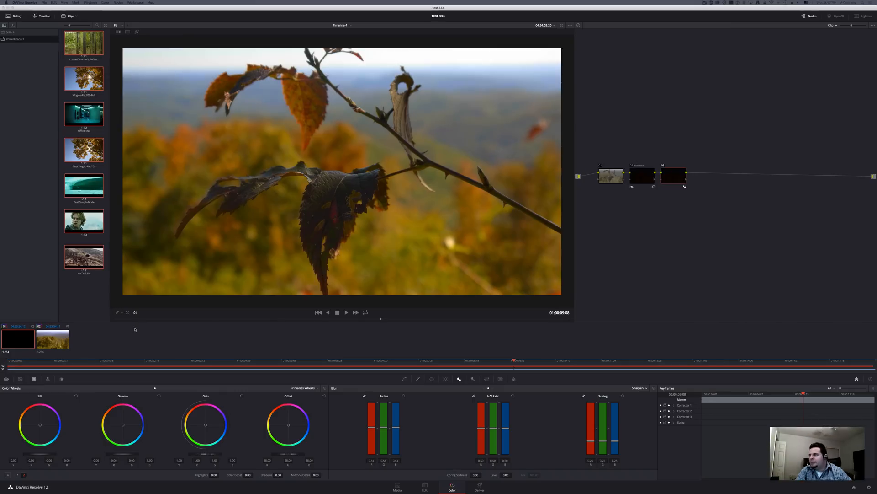
mouse_move(305, 321)
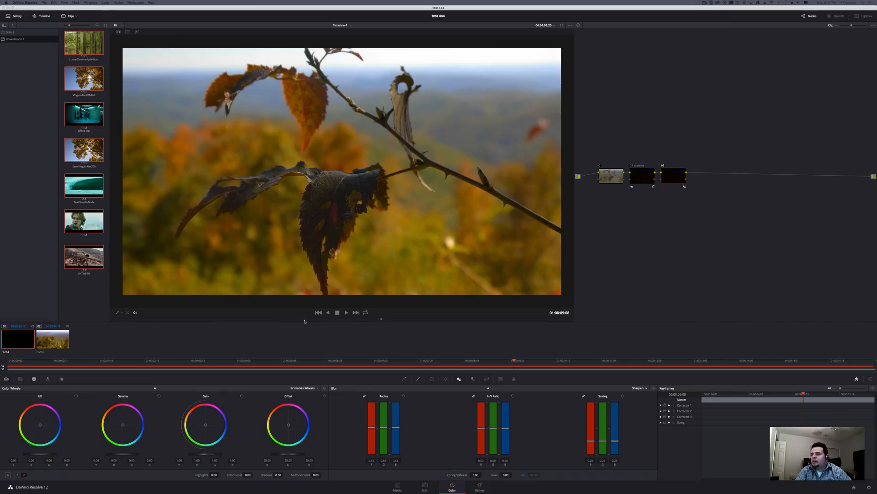
mouse_move(250, 296)
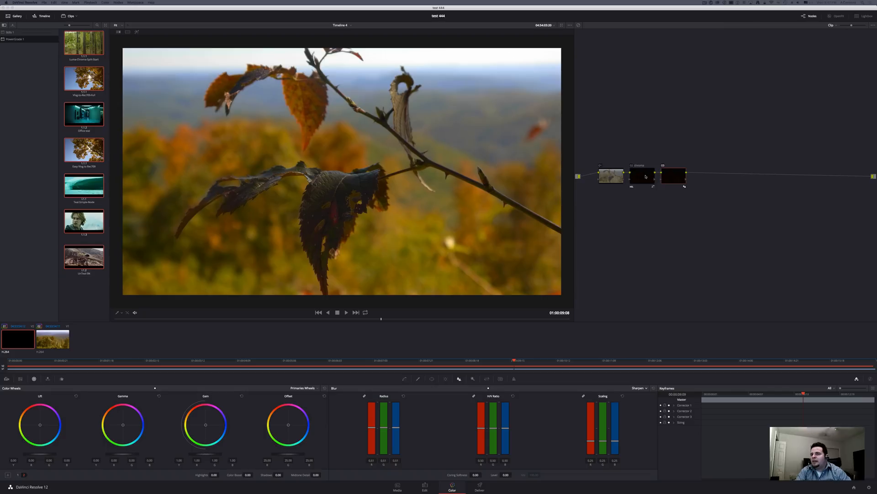
mouse_move(637, 185)
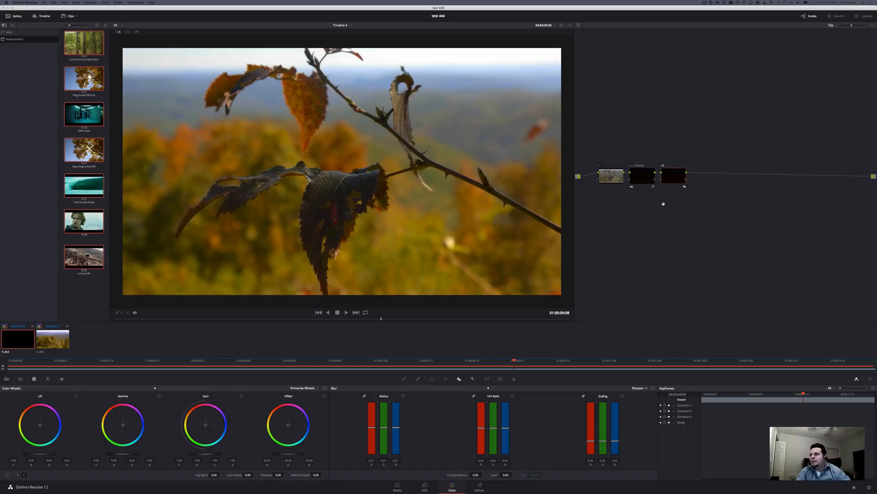
mouse_move(647, 206)
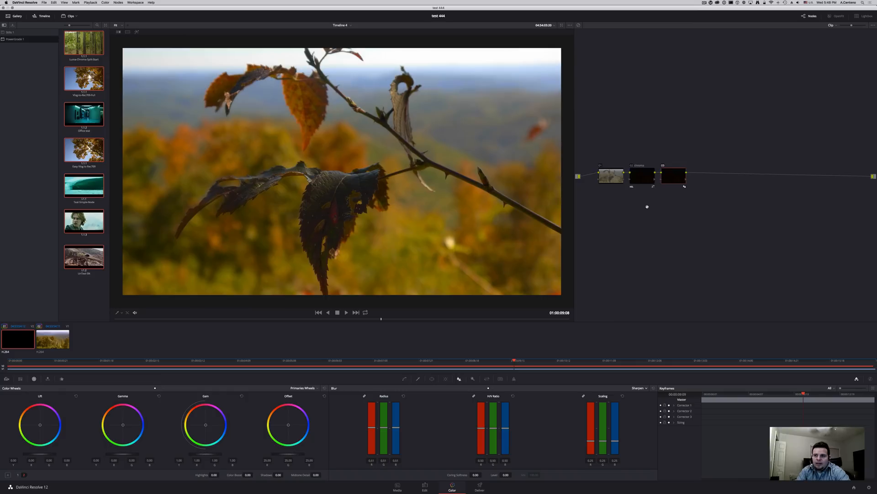